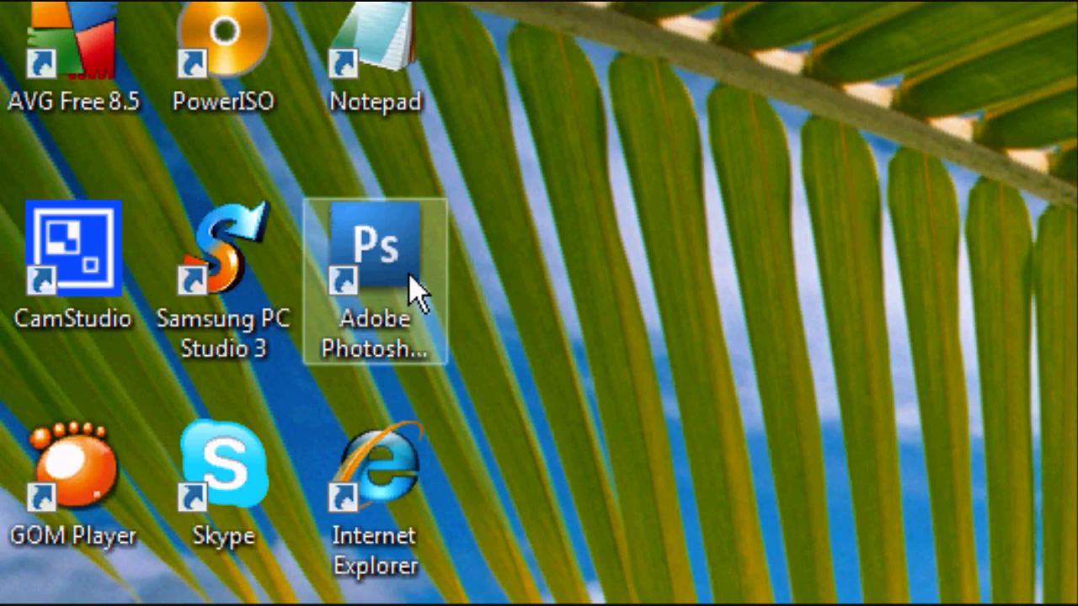
# Launch Adobe Photoshop CS3 Extended from its desktop shortcut
pyautogui.doubleClick(374, 253)
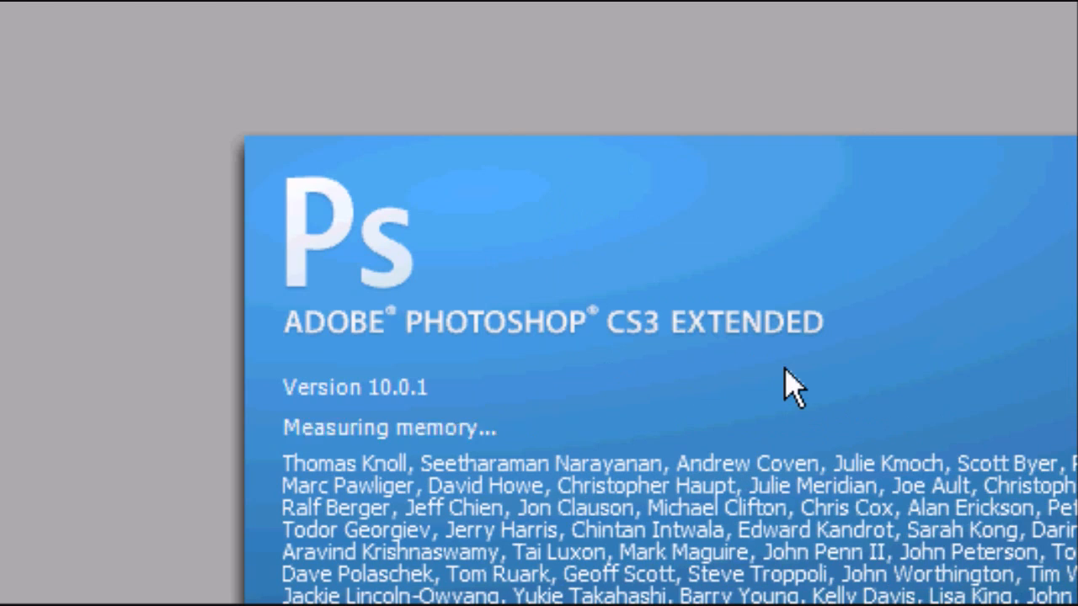
pyautogui.click(31, 61)
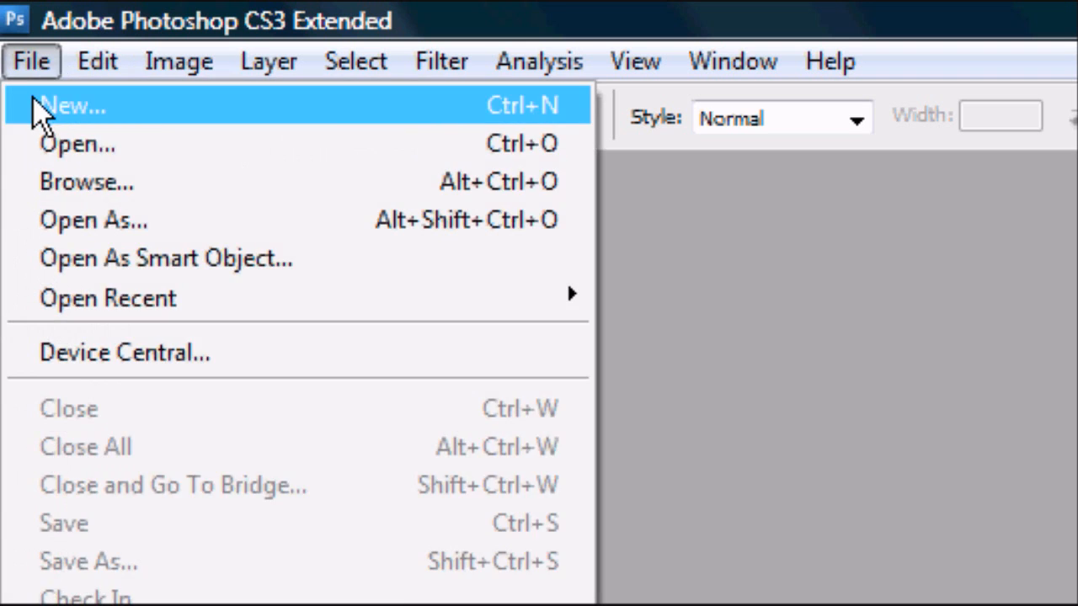
# Start a new 900 × 100 pixel document with a transparent background
pyautogui.click(718, 455)
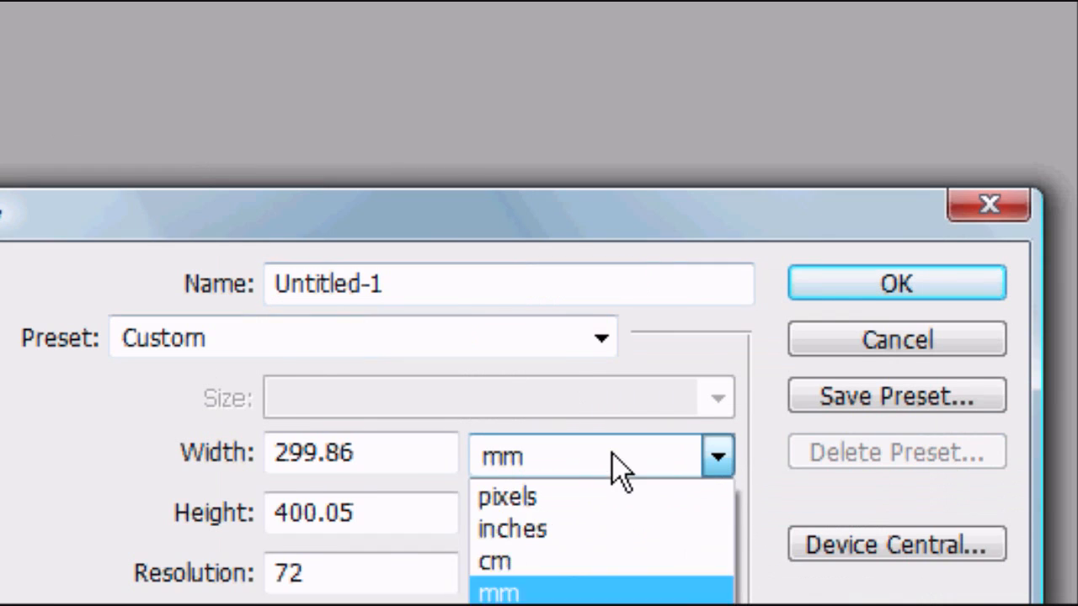
pyautogui.click(507, 497)
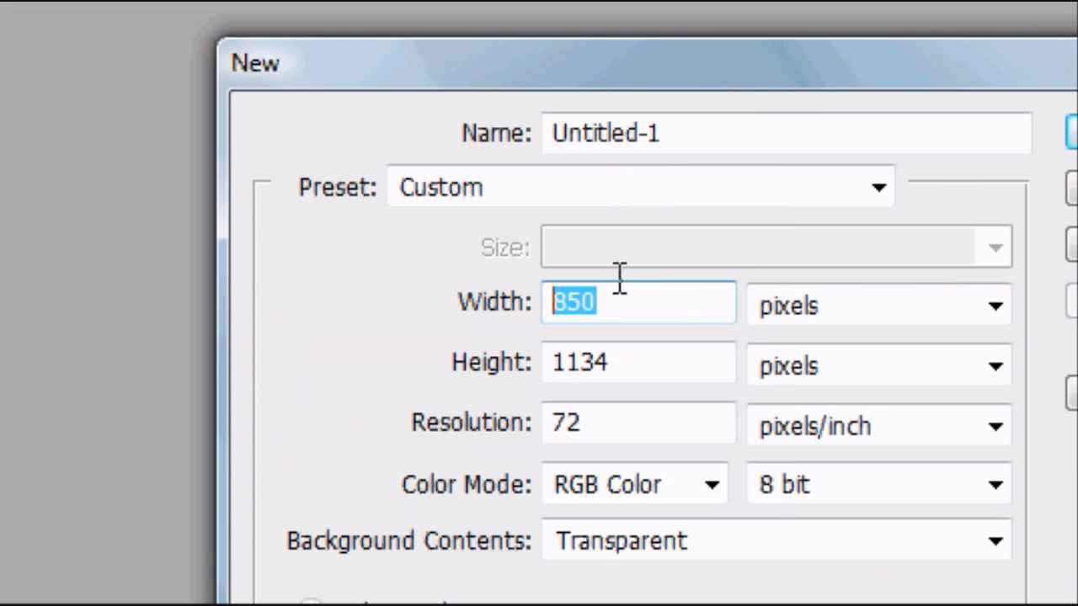
pyautogui.write('900')
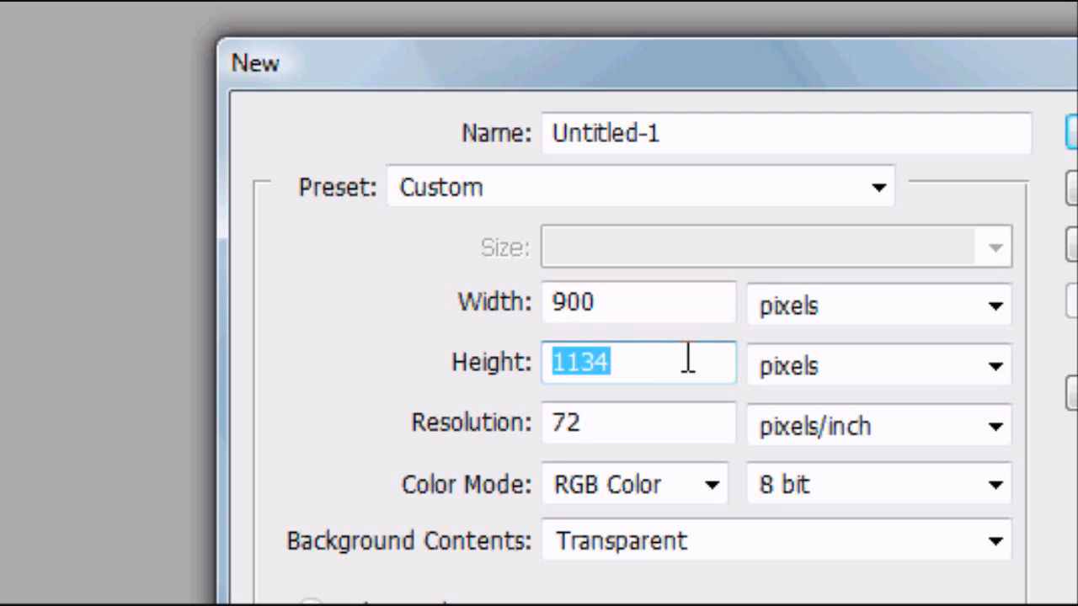
pyautogui.write('100')
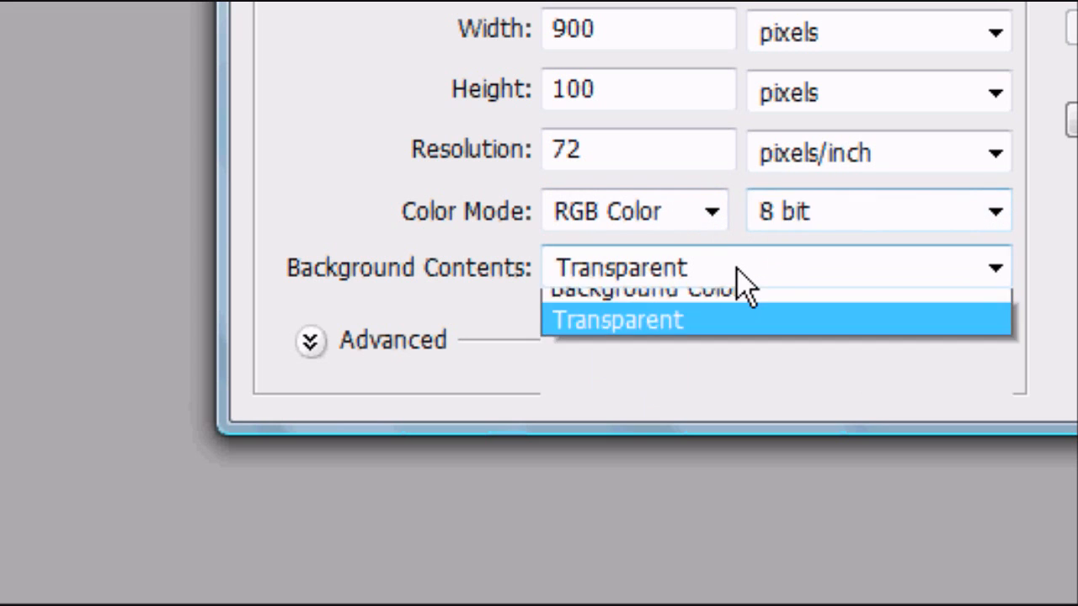
pyautogui.click(617, 320)
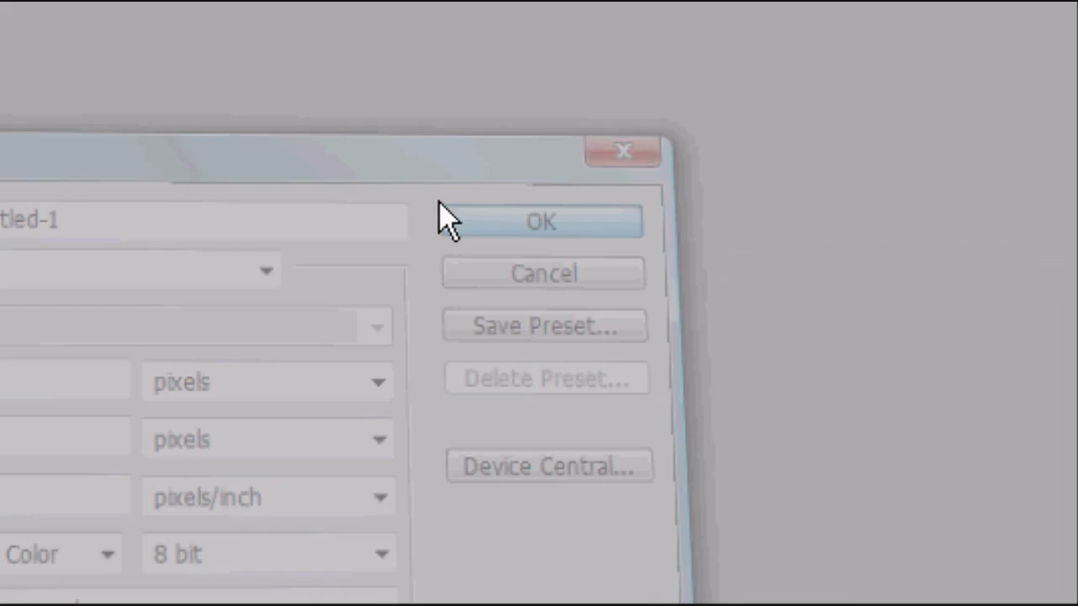
# Create the 900 × 100 document and set the Paint Bucket's colour to white
pyautogui.click(541, 221)
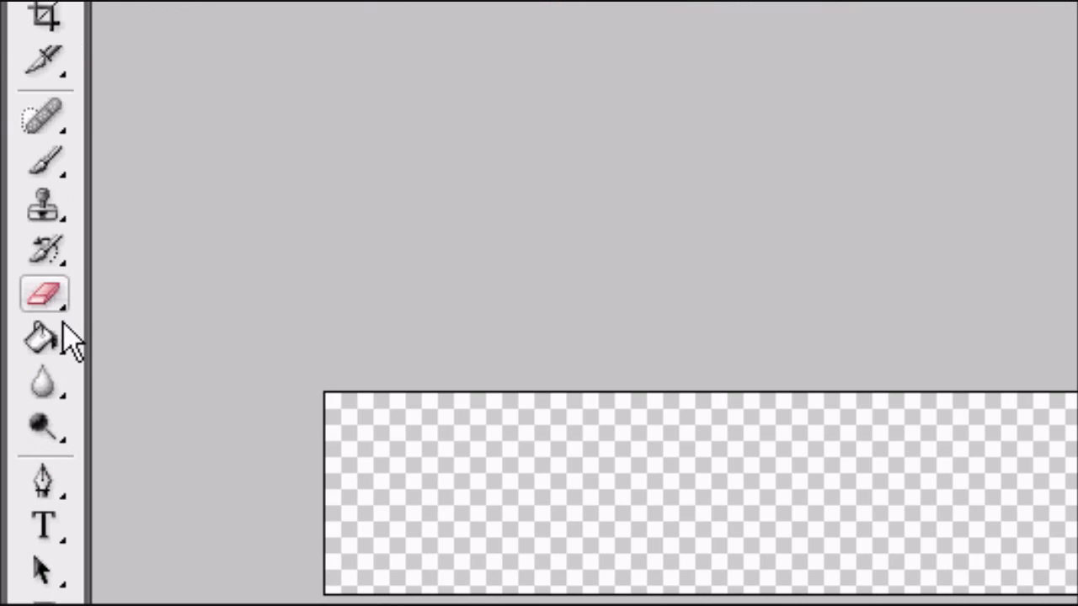
pyautogui.click(42, 340)
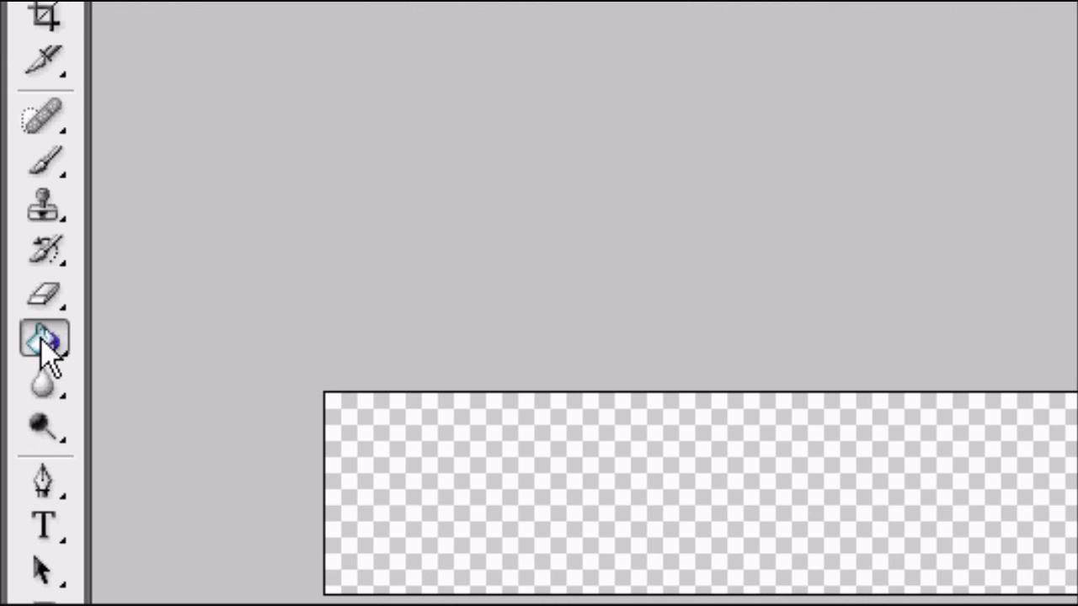
pyautogui.moveTo(48, 340)
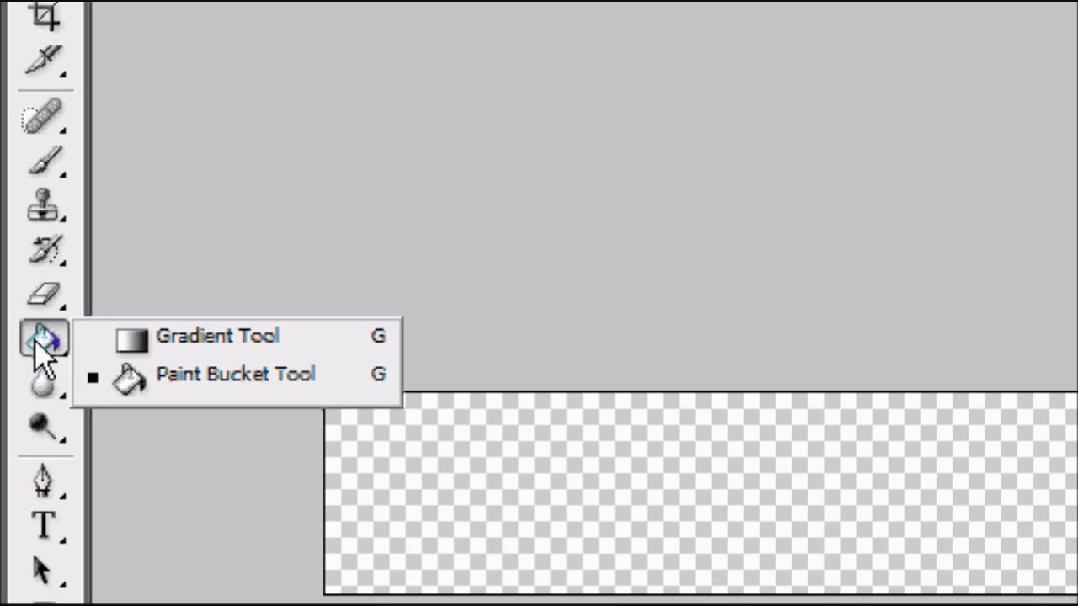
pyautogui.moveTo(206, 387)
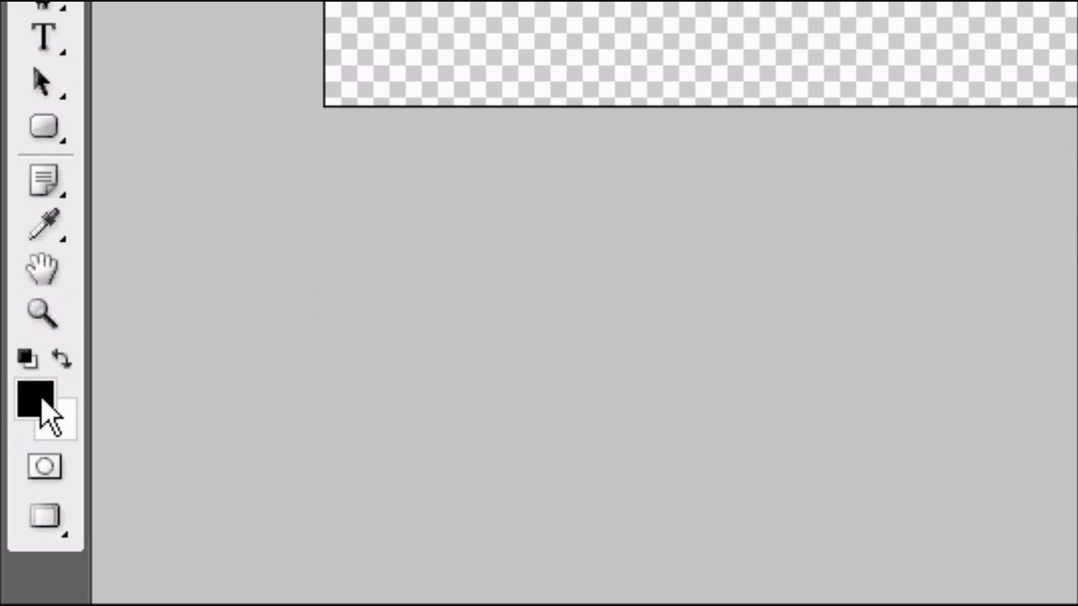
pyautogui.click(44, 225)
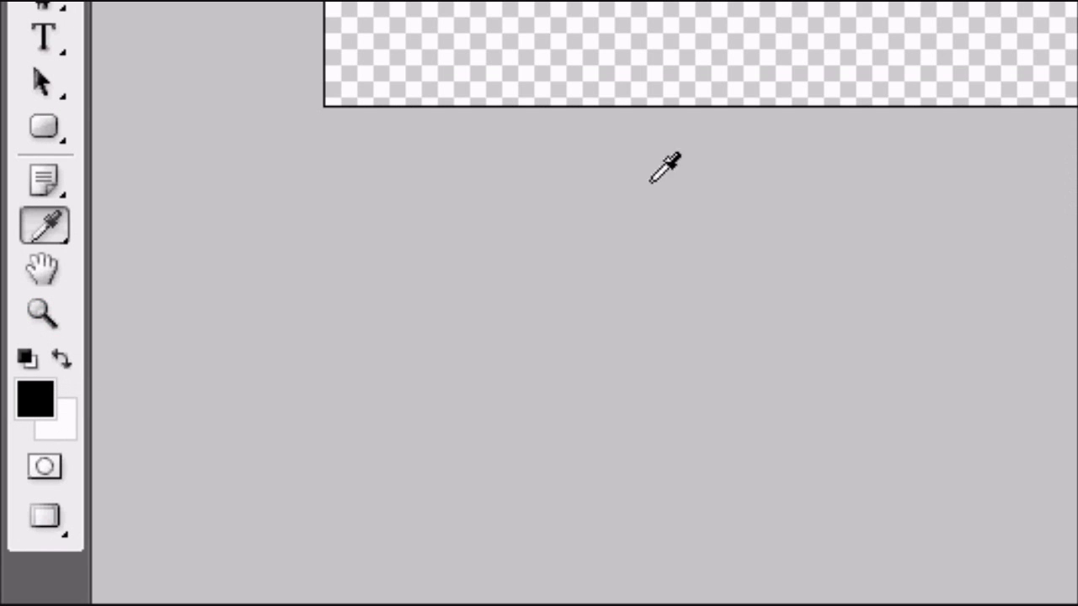
pyautogui.click(33, 398)
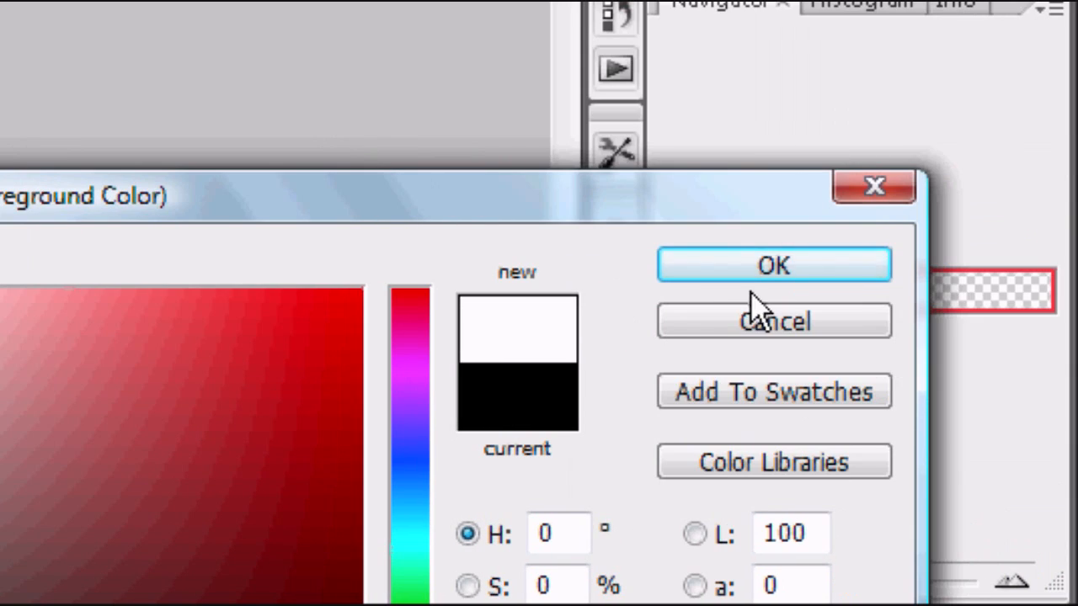
pyautogui.click(771, 264)
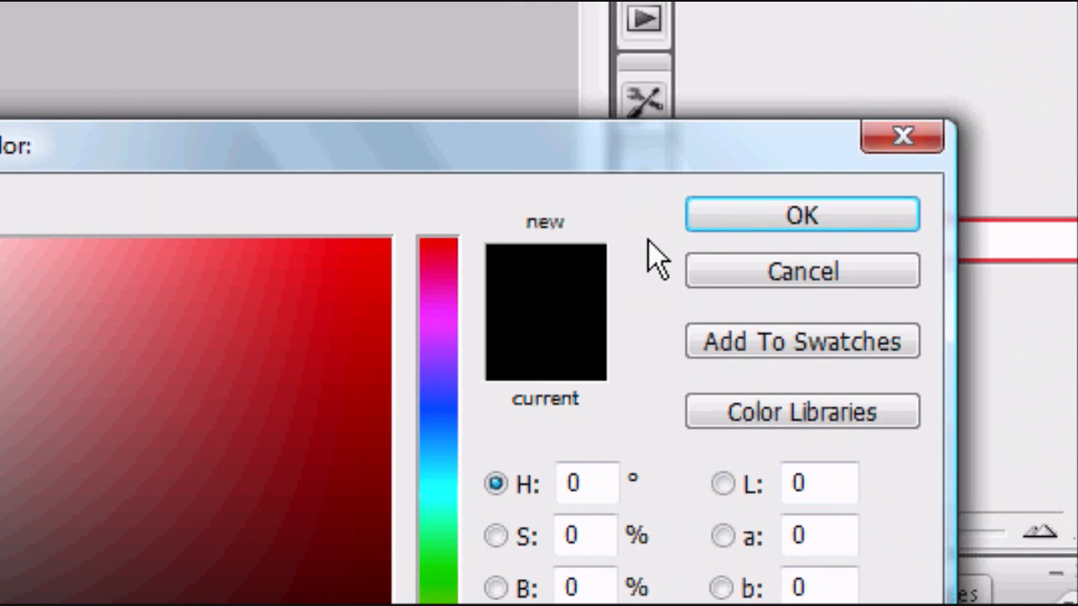
# Confirm black as the colour for the 'YouTube Banner' text
pyautogui.click(802, 215)
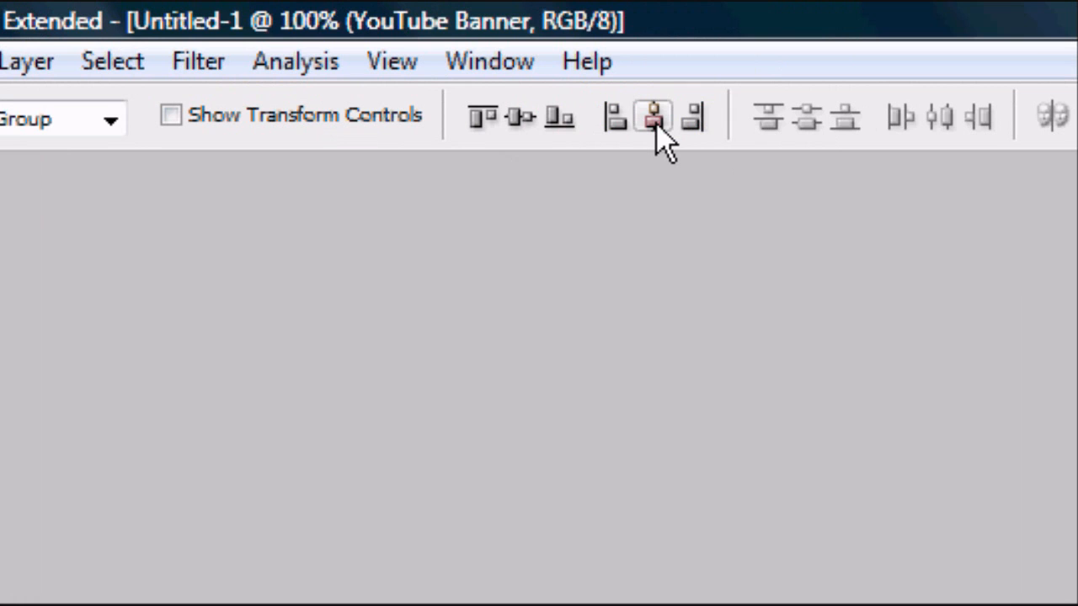
pyautogui.moveTo(656, 116)
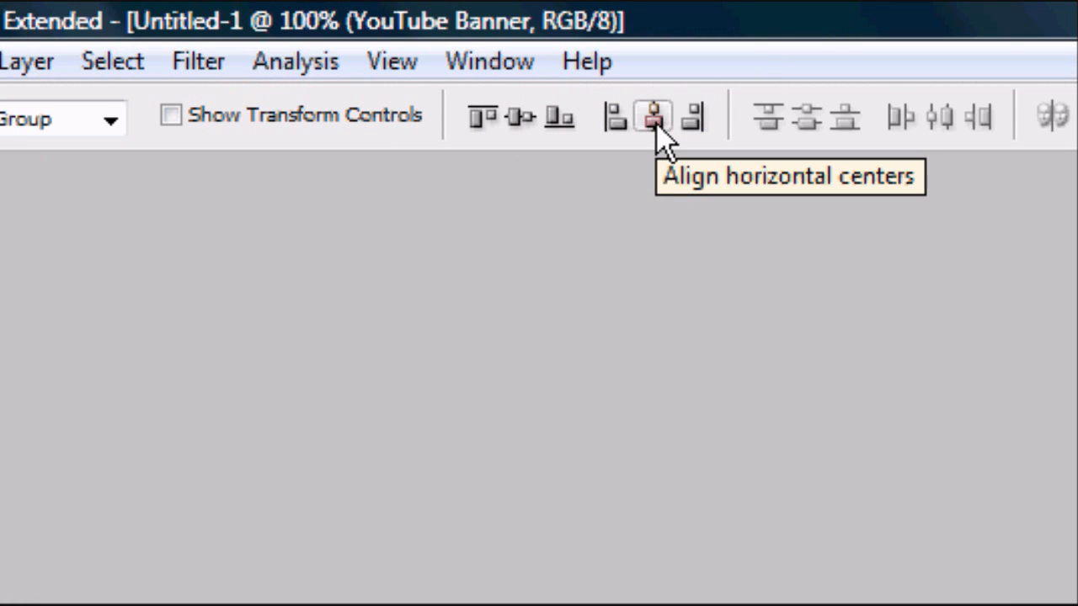
pyautogui.moveTo(519, 114)
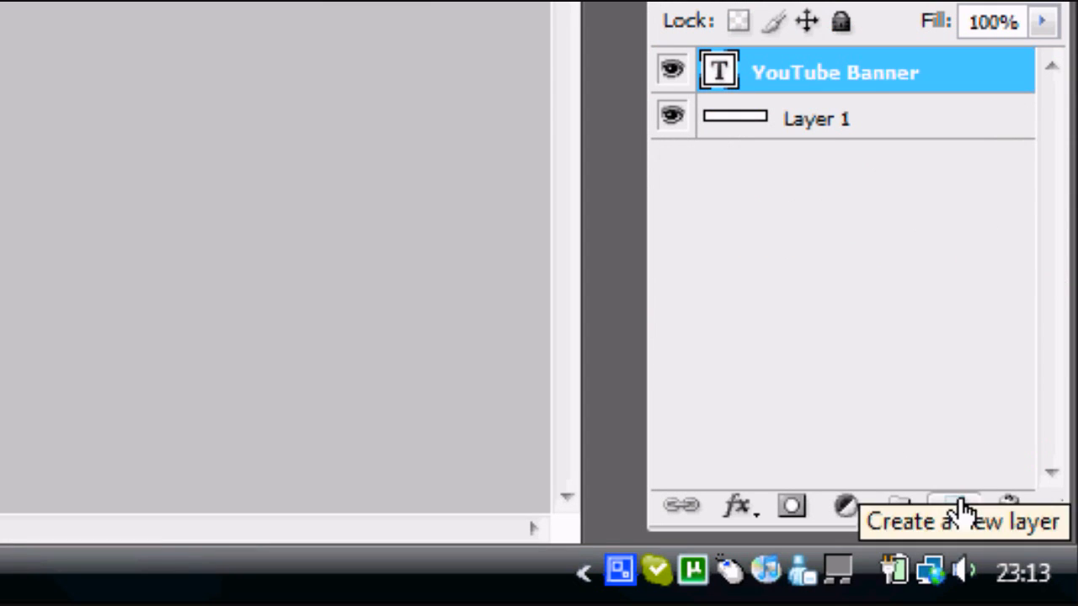
# Add a new Layer 2 above the YouTube Banner text layer
pyautogui.click(951, 506)
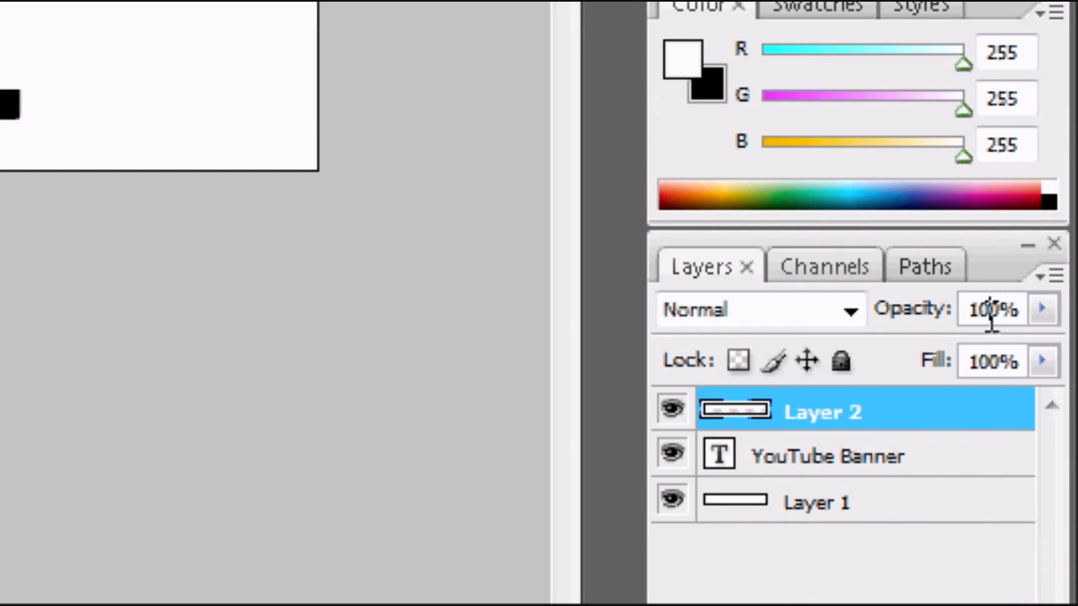
pyautogui.write('1%')
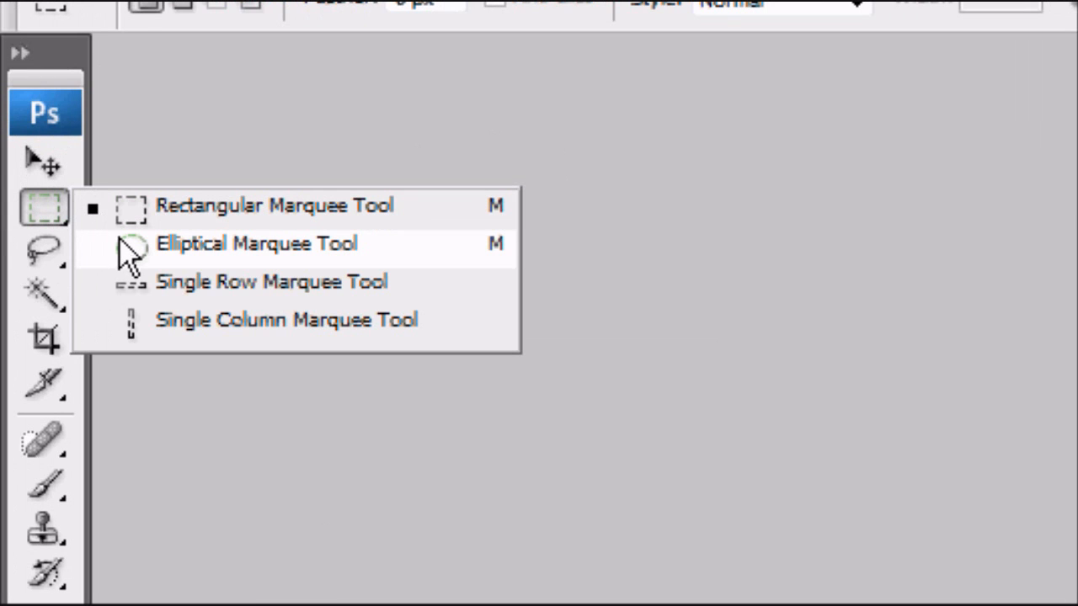
# Draw a curved elliptical selection over the banner and fill it white on Layer 2
pyautogui.click(256, 243)
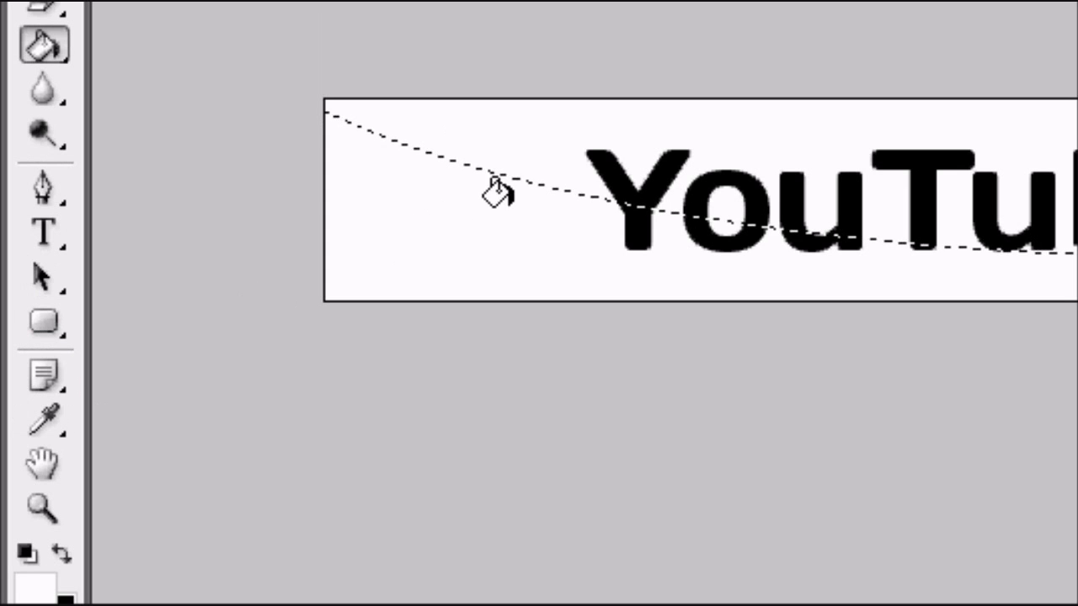
pyautogui.click(822, 371)
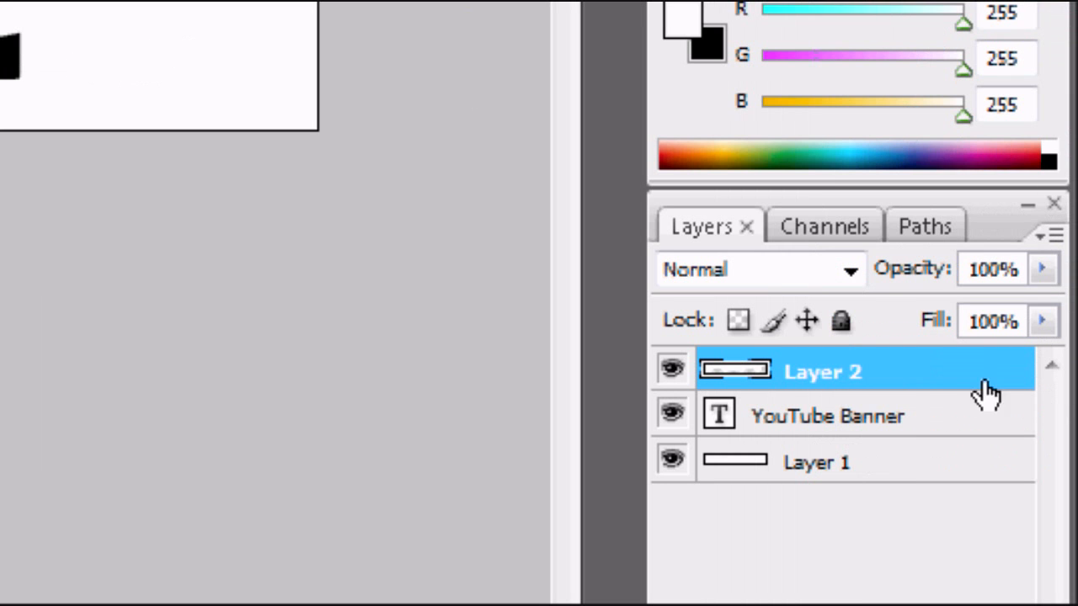
pyautogui.moveTo(997, 253)
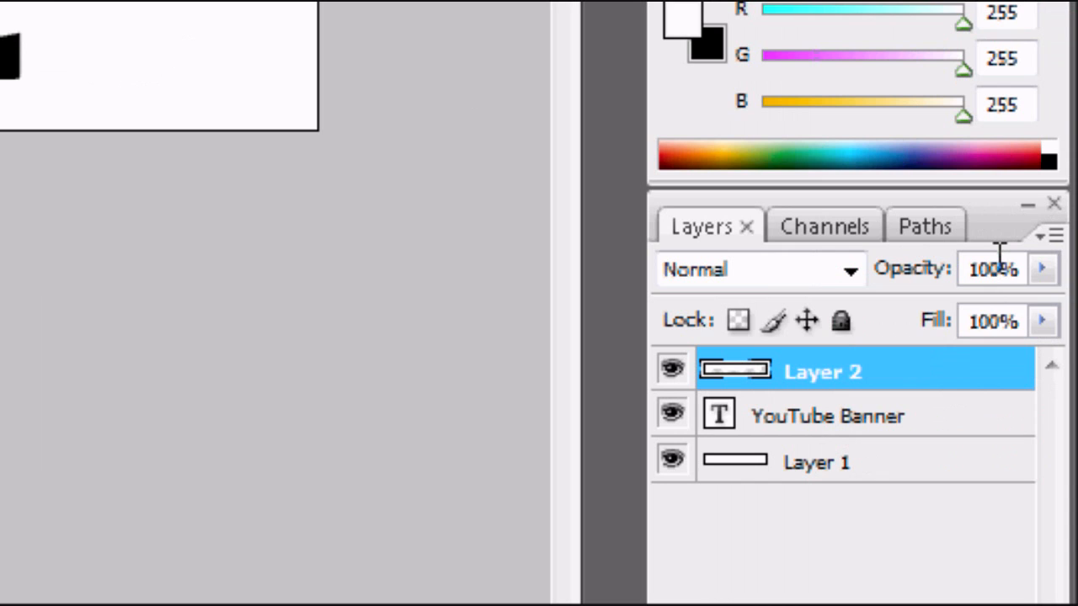
# Lower Layer 2's opacity to 30% for a semi-transparent highlight
pyautogui.write('30')
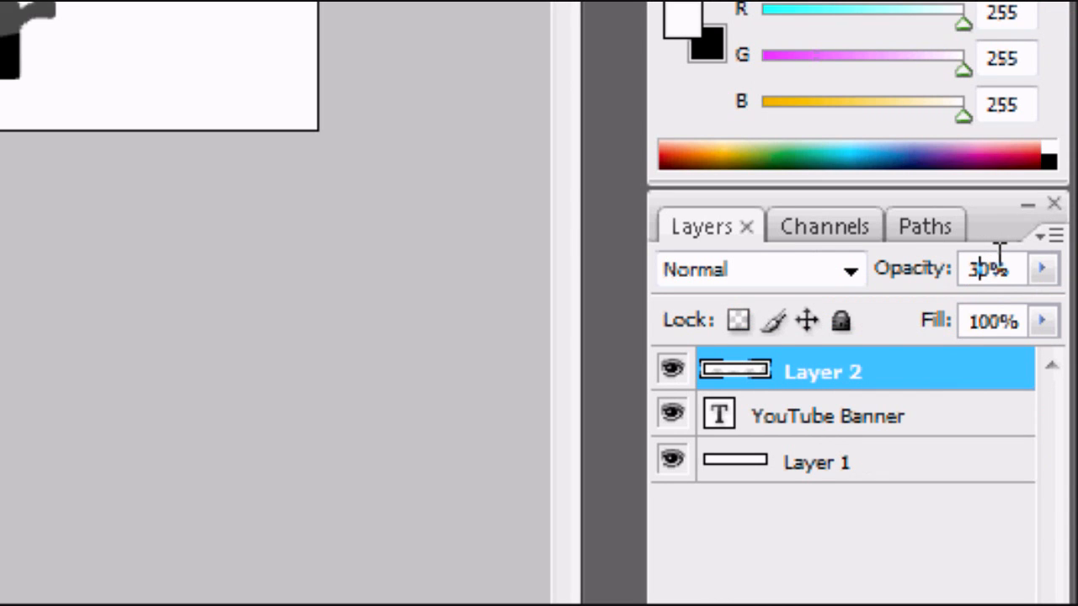